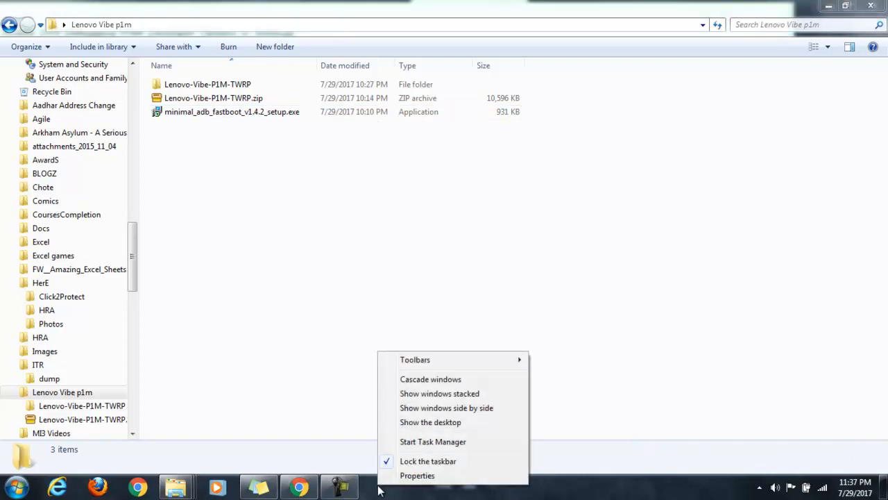
End the adb.exe process from Task Manager's process list and close Task Manager
left_click(433, 441)
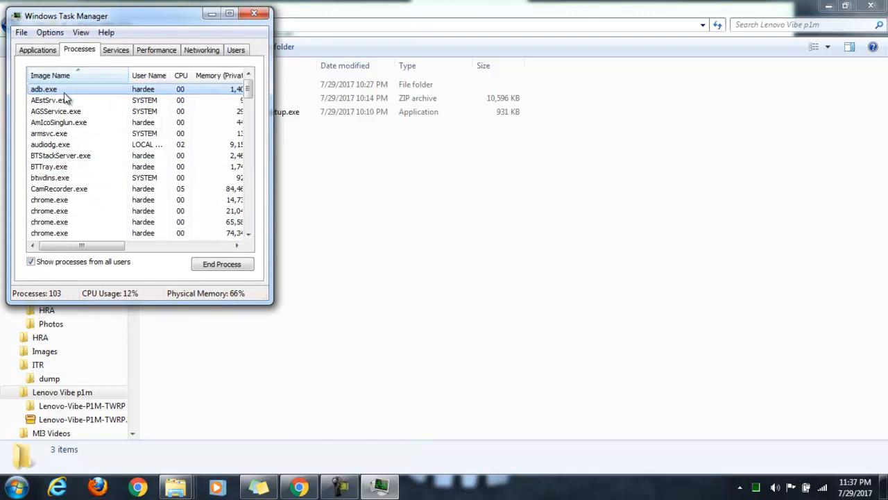
right_click(44, 89)
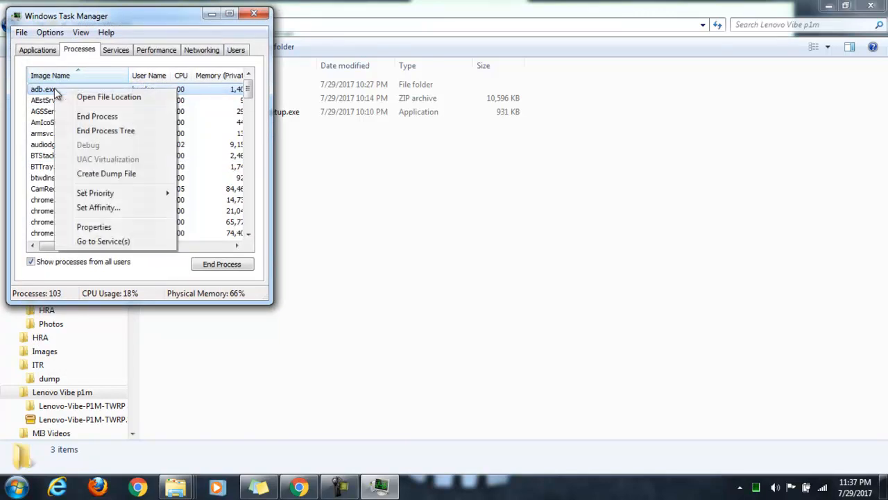
mouse_move(97, 116)
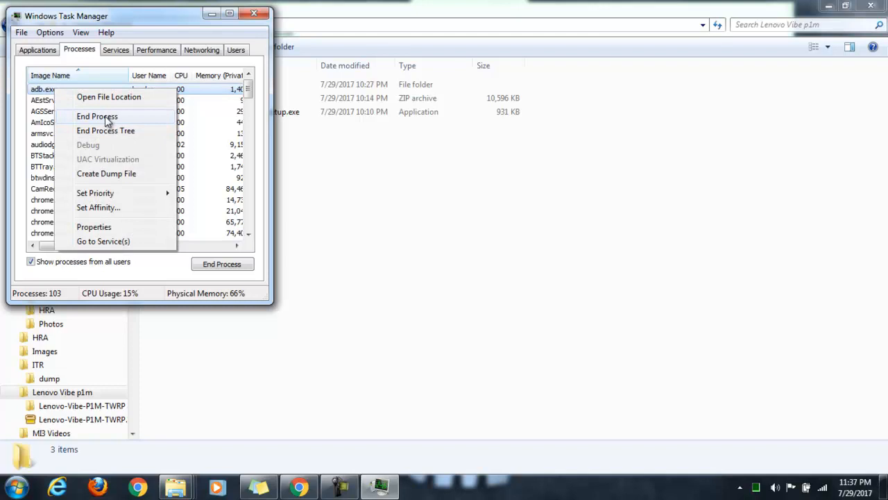
left_click(97, 116)
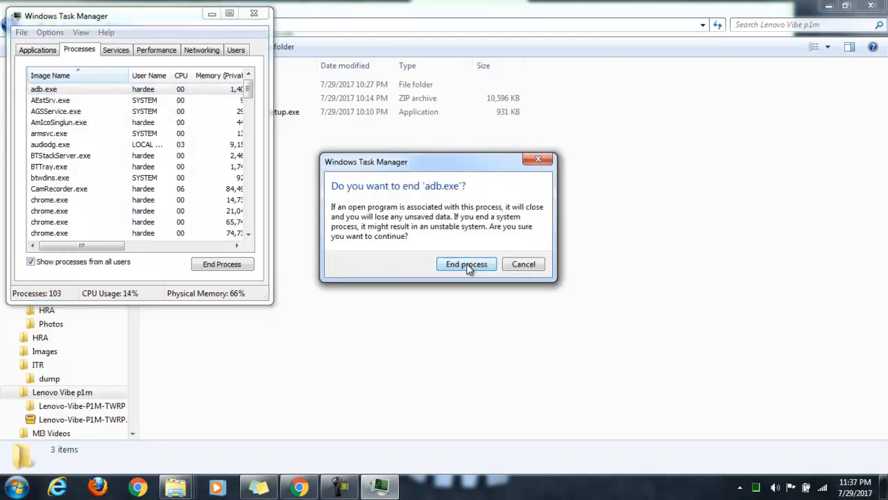
left_click(467, 263)
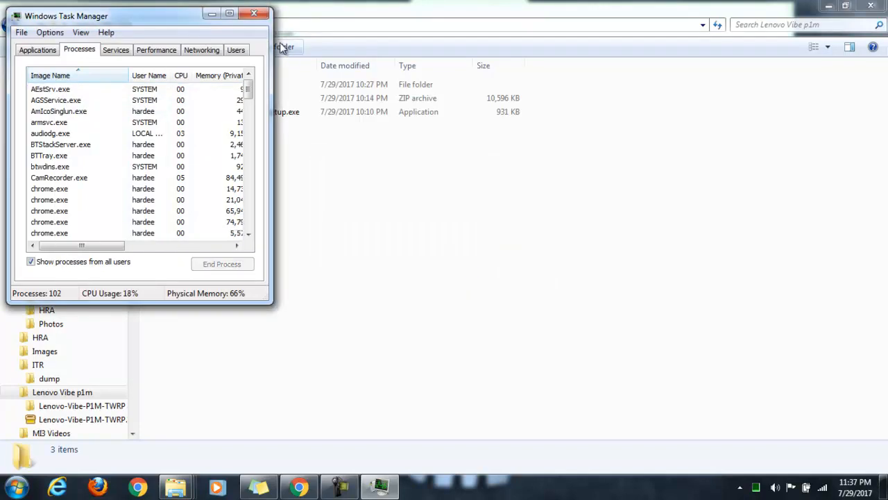
left_click(254, 13)
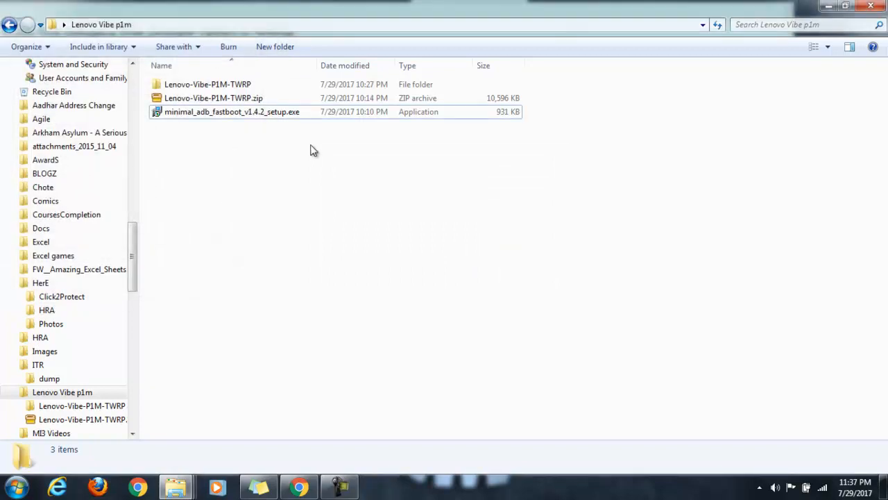
Start the minimal_adb_fastboot_v1.4.2_setup.exe installer and accept its license agreement
left_click(232, 111)
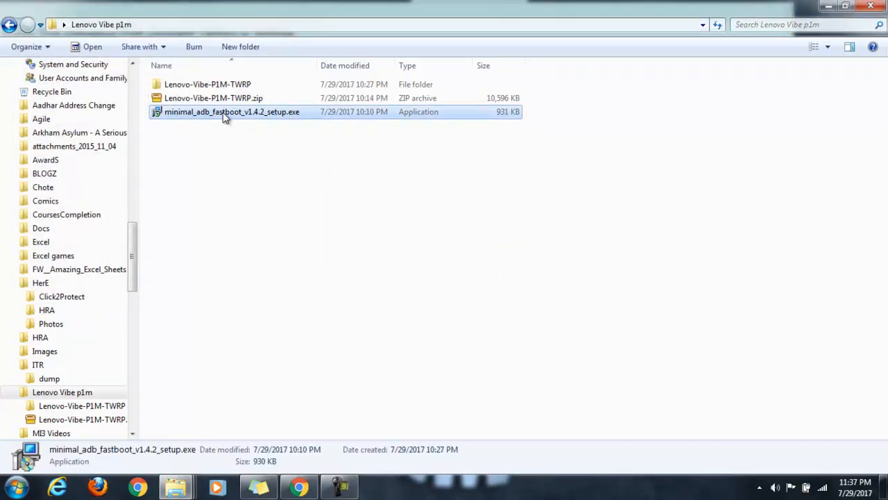
double_click(232, 111)
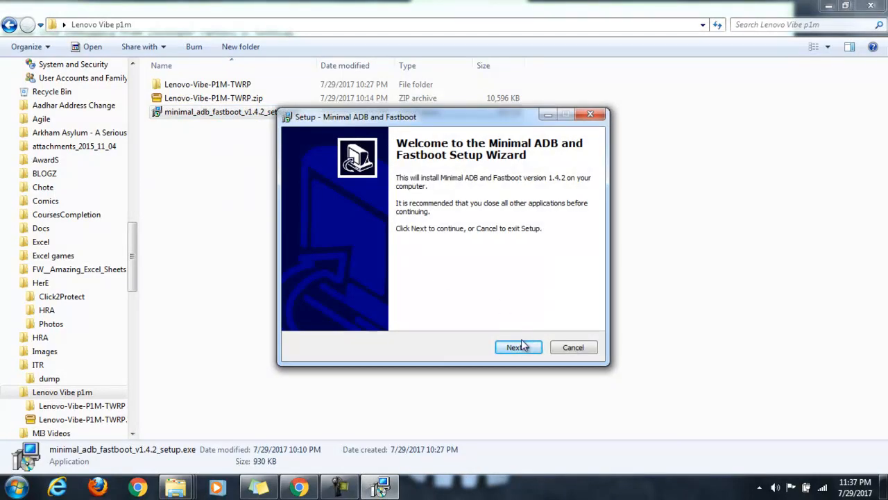
left_click(513, 347)
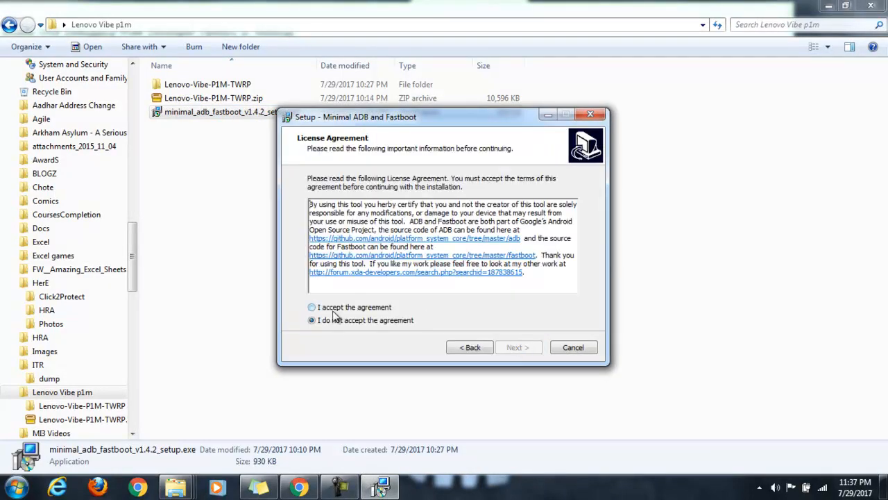
left_click(311, 306)
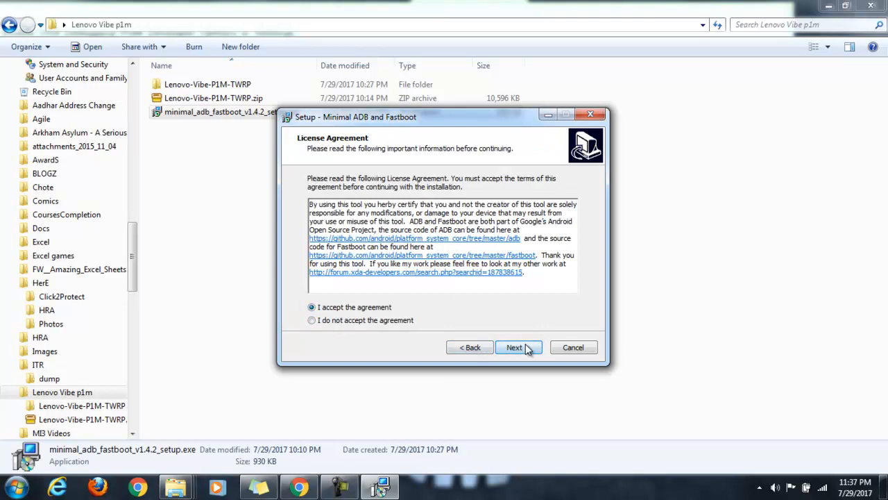
left_click(513, 346)
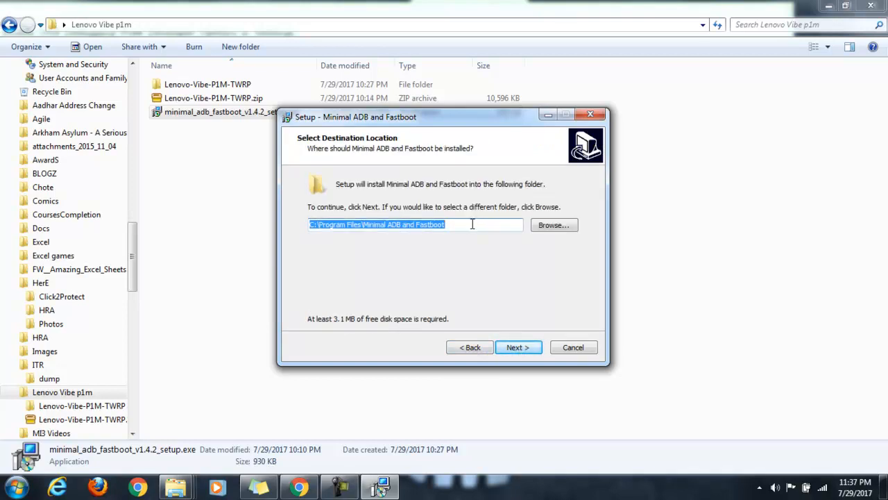
Install with the default folder, start menu folder and desktop icon, then finish and launch it
left_click(518, 347)
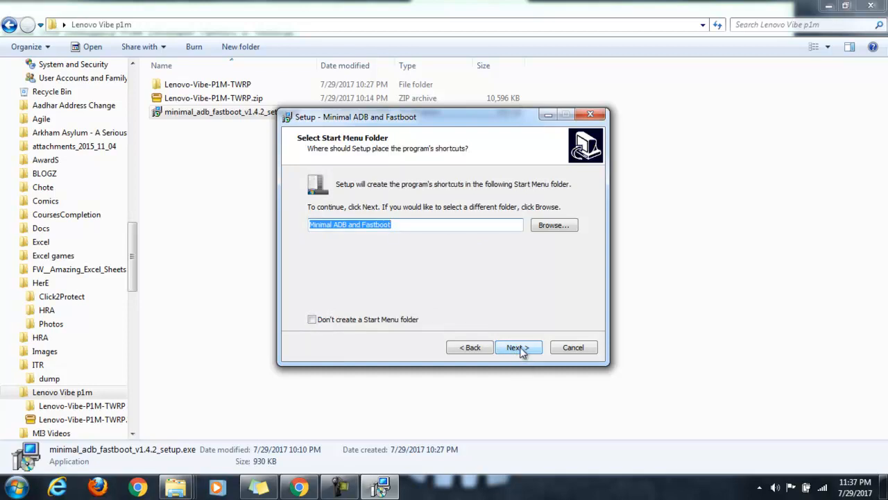
left_click(516, 347)
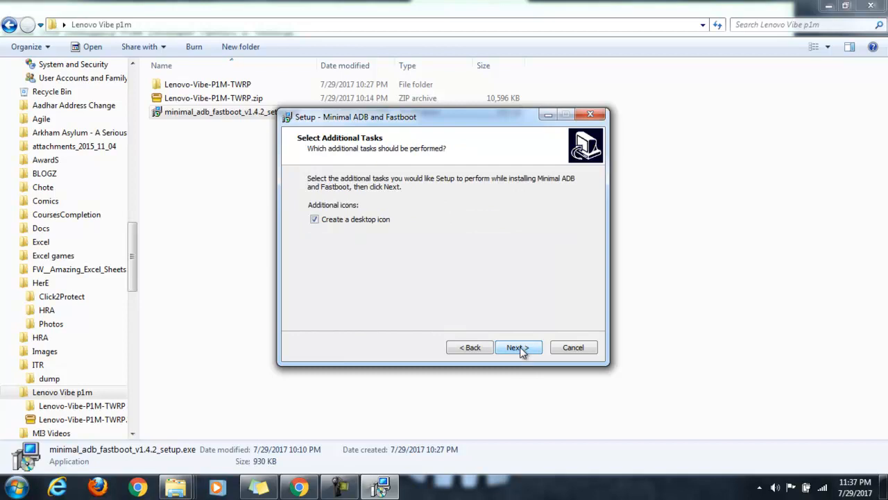
left_click(516, 347)
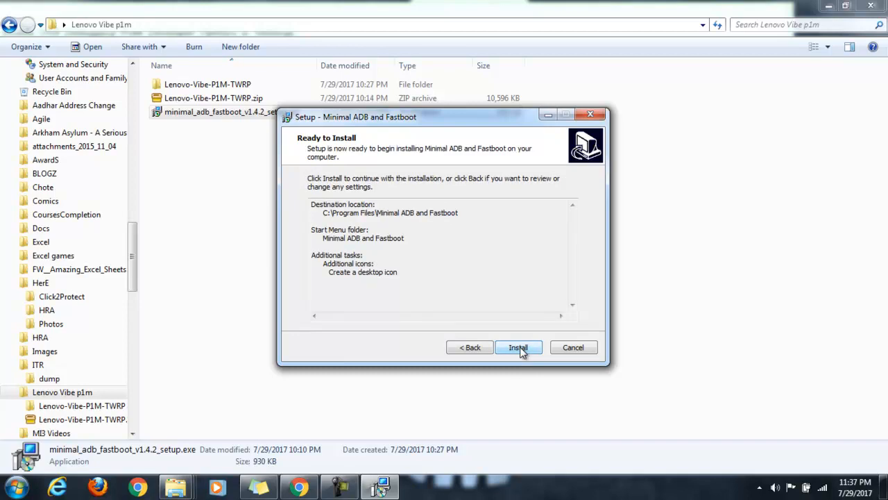
left_click(518, 347)
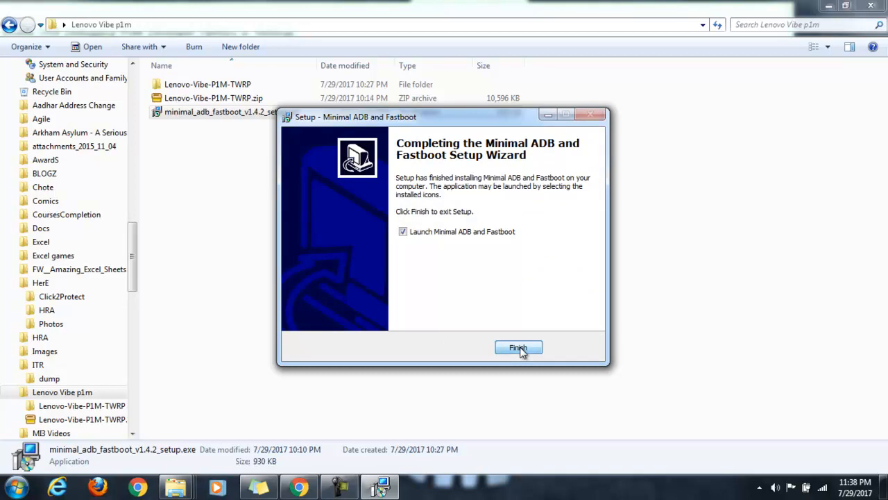
left_click(517, 347)
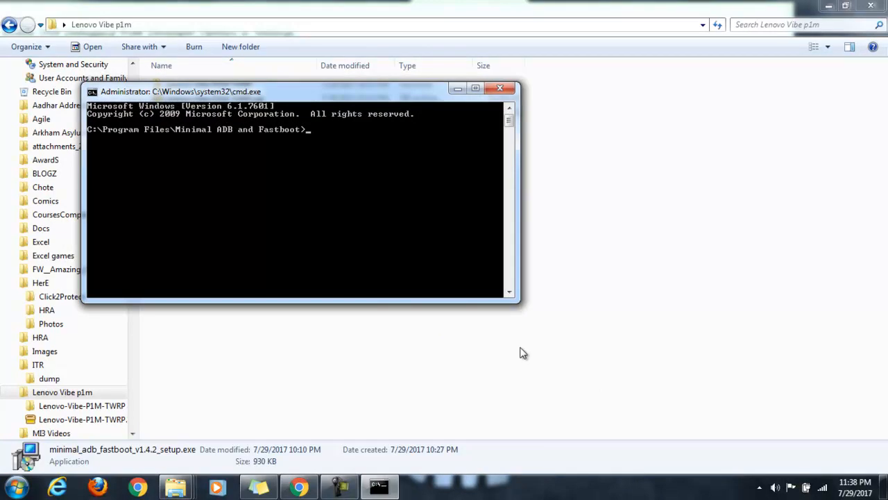
mouse_move(334, 186)
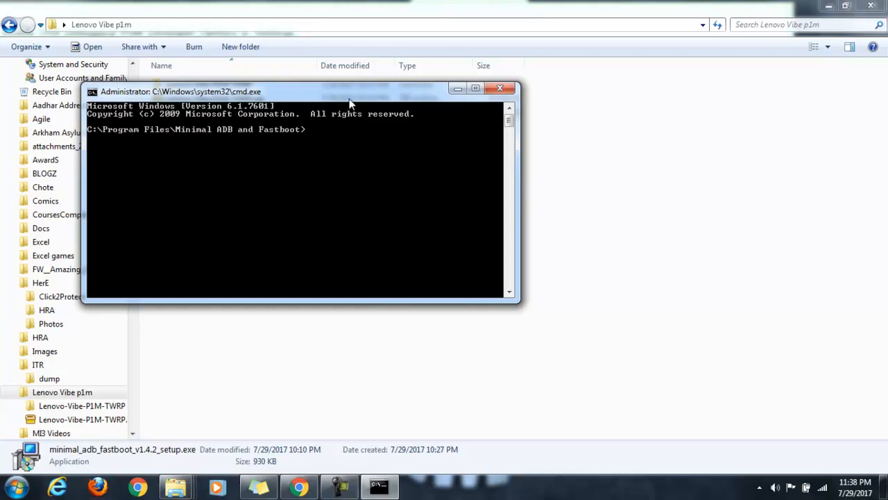
Drag the administrator cmd.exe window to the screen centre and give it focus
left_click_drag(350, 91, 458, 117)
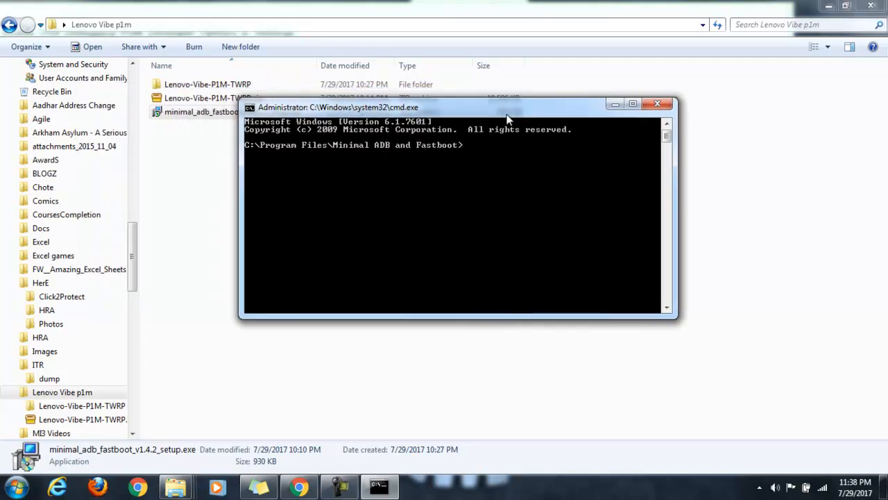
mouse_move(497, 169)
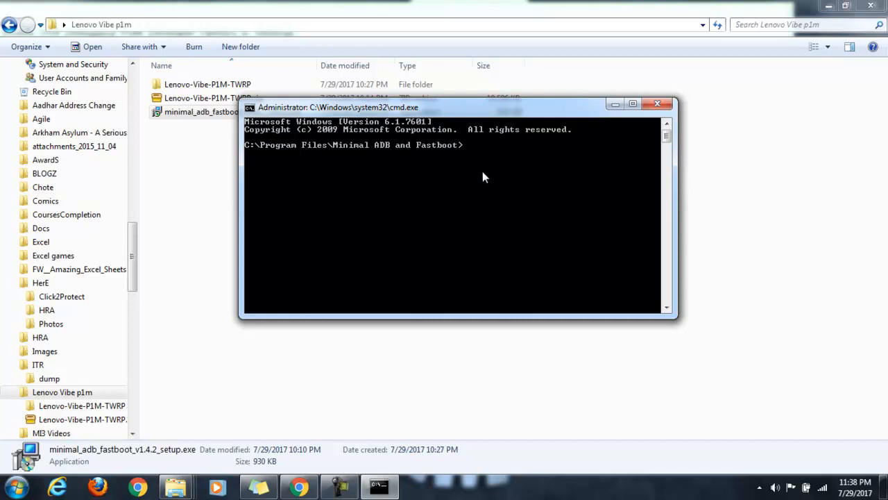
left_click(258, 486)
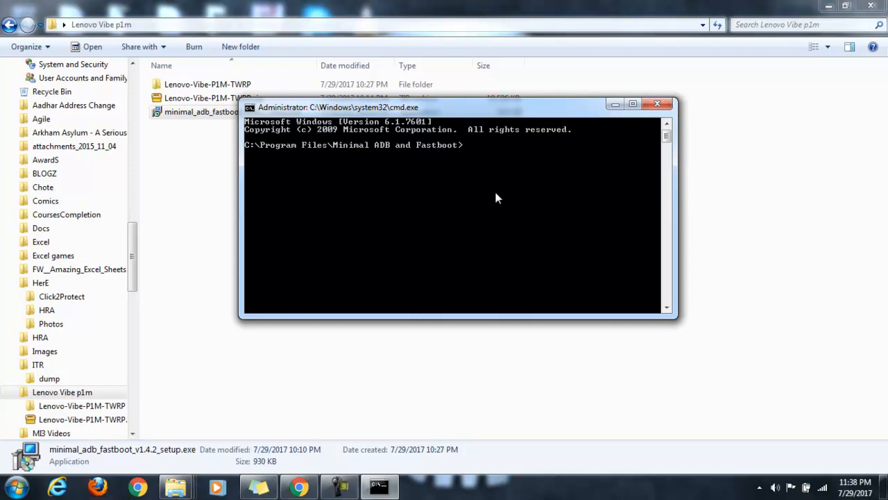
Run 'adb reboot bootloader', starting the adb daemon, then show the Sticky Notes command list
type("ad")
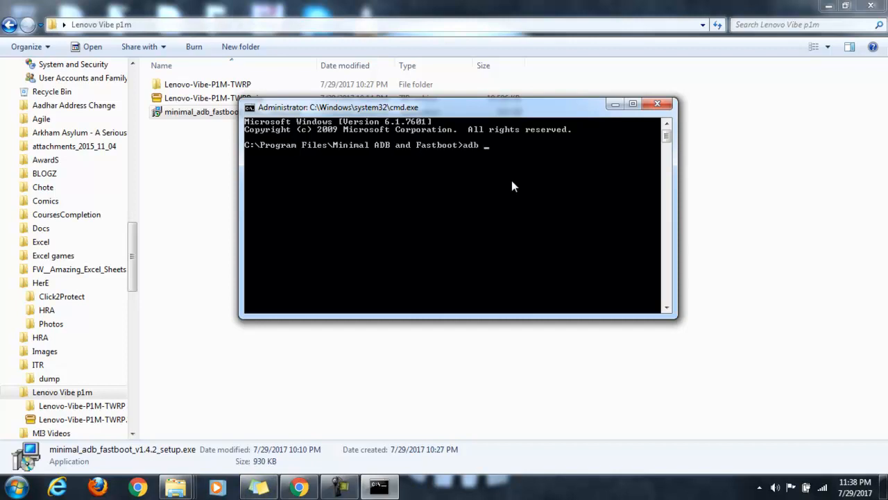
type("bo")
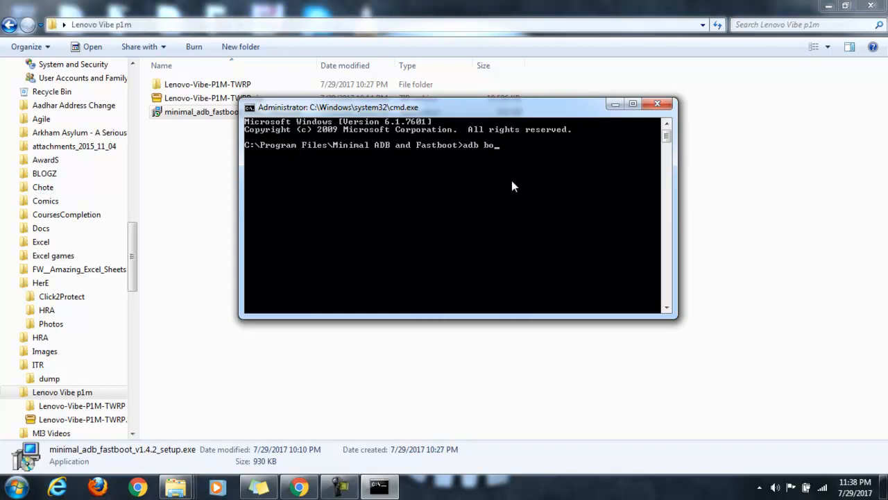
type("reboot")
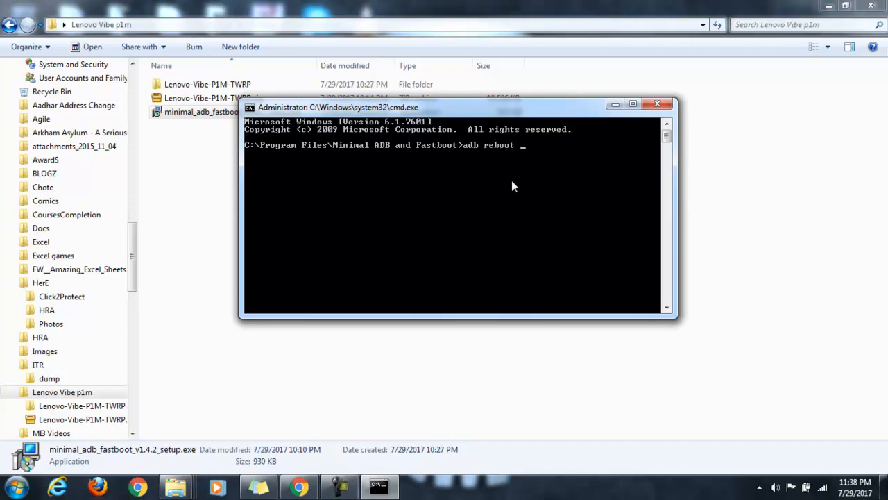
type("bootloader")
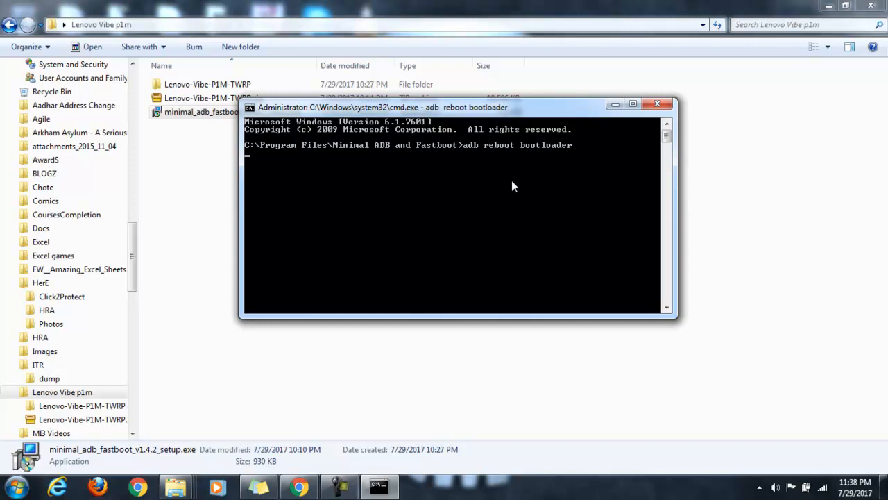
key("enter")
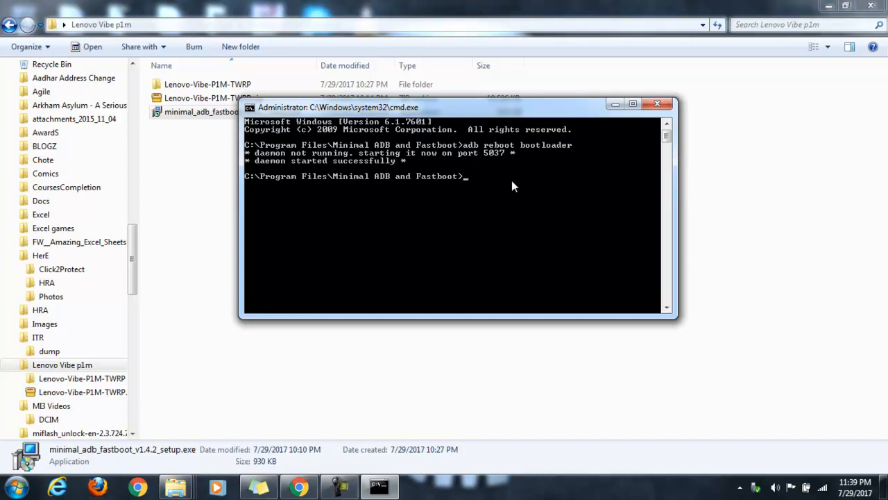
mouse_move(304, 443)
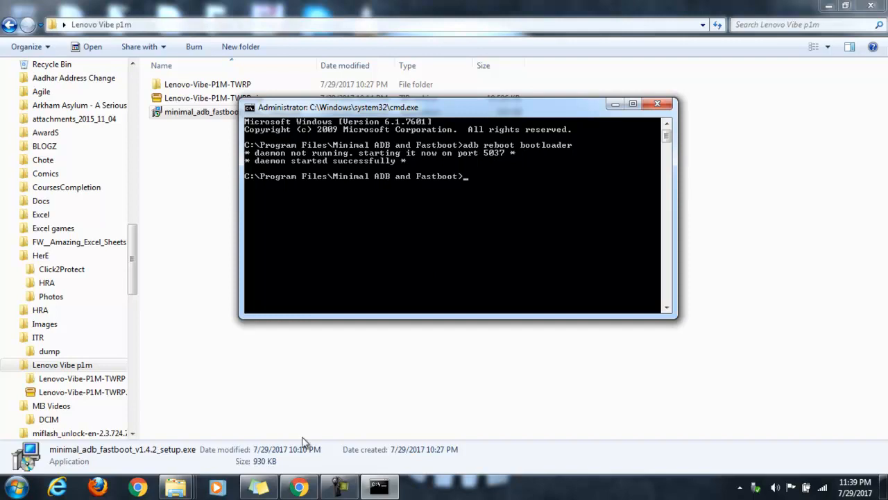
left_click(258, 486)
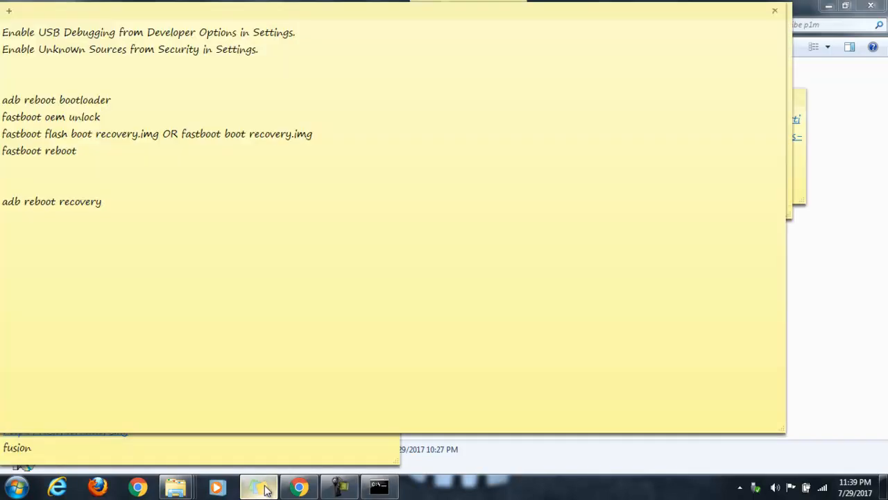
Run the 'fastboot oem unlock' line from the notes in the command window, finishing with OKAY
left_click(100, 117)
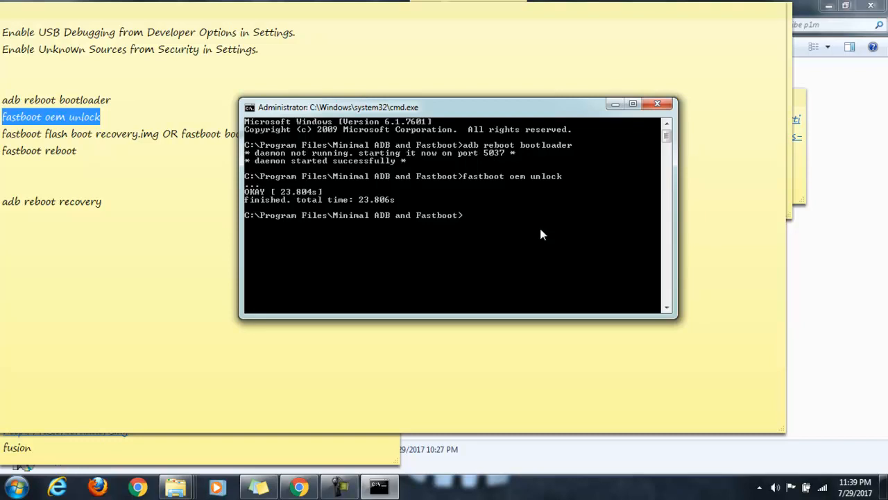
mouse_move(524, 233)
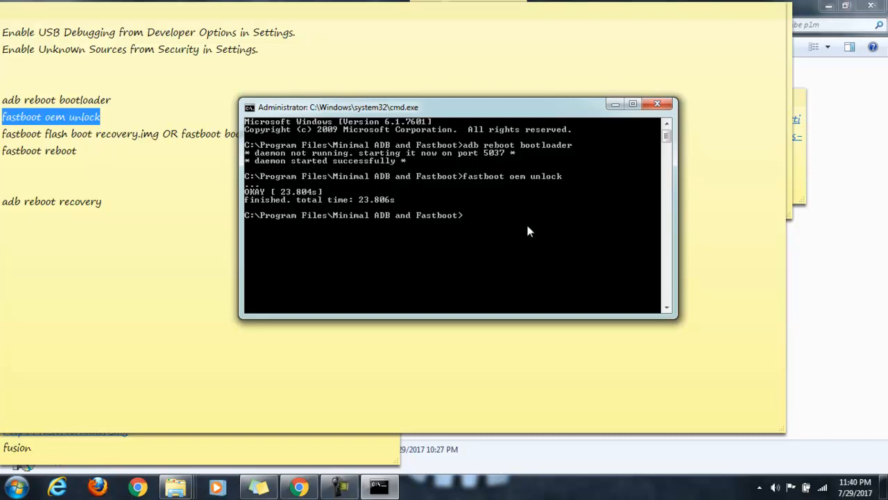
Run 'fastboot reboot' so the device reboots and the command reports finished
type("fastboot")
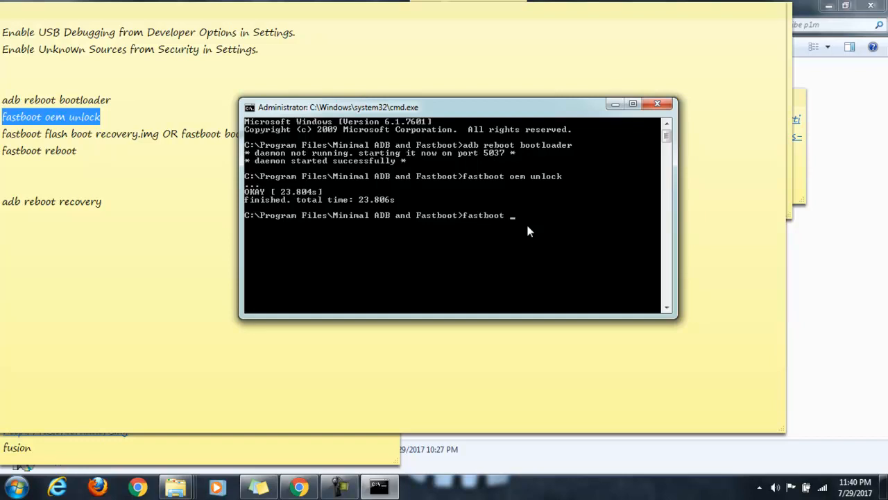
type("reboot")
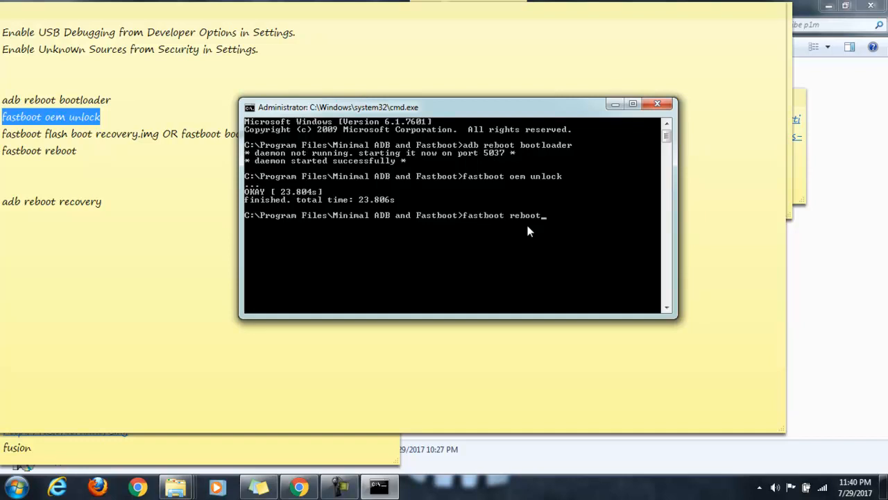
key("enter")
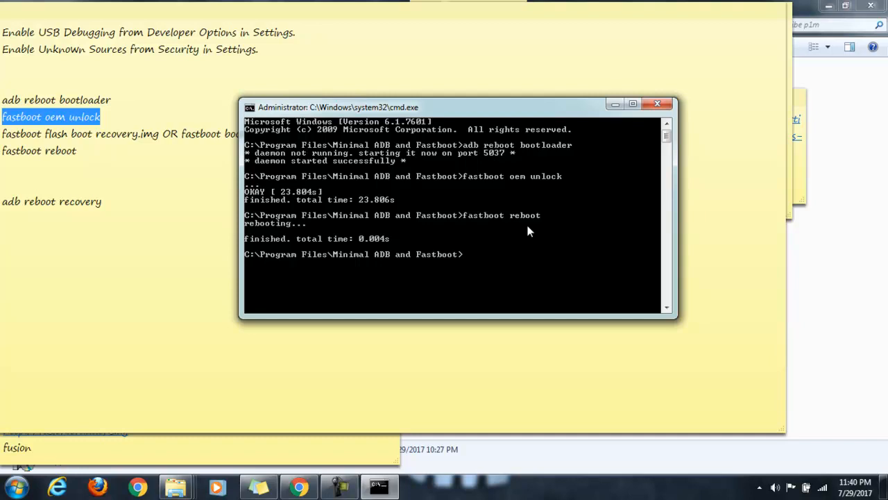
mouse_move(189, 93)
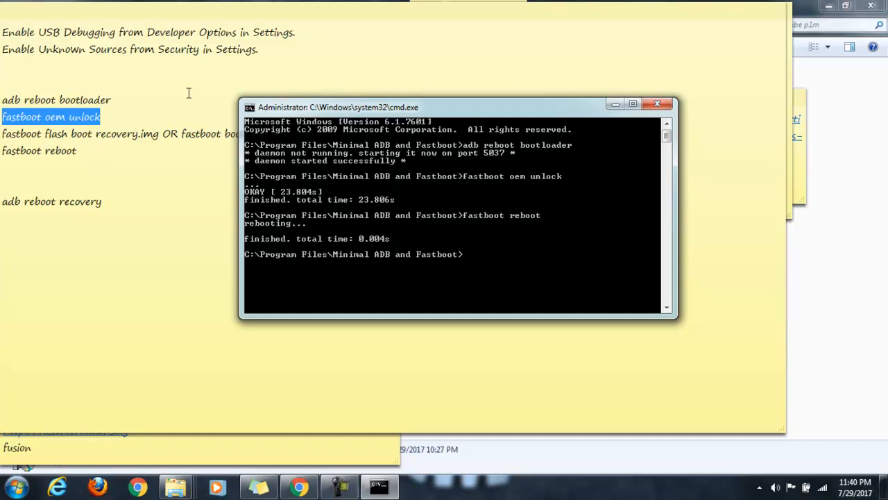